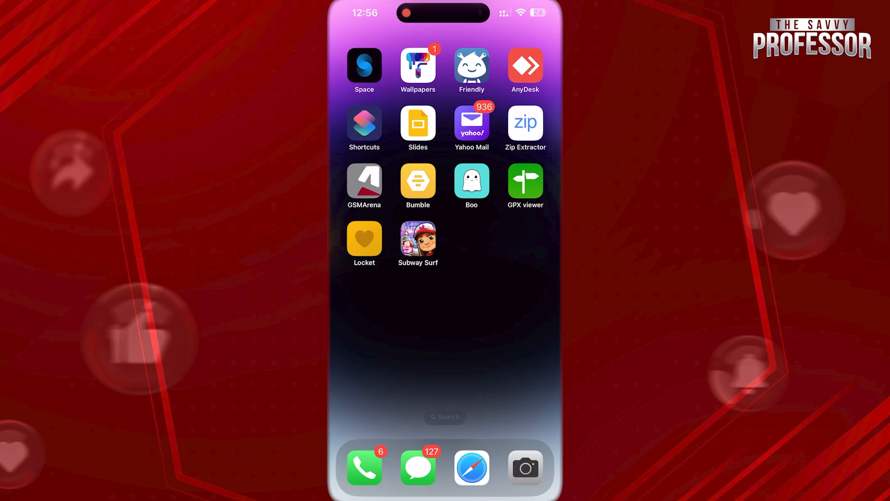
Launch Subway Surfers from the Home Screen and open its Settings.
{"action": "left_click", "coordinate": [418, 237]}
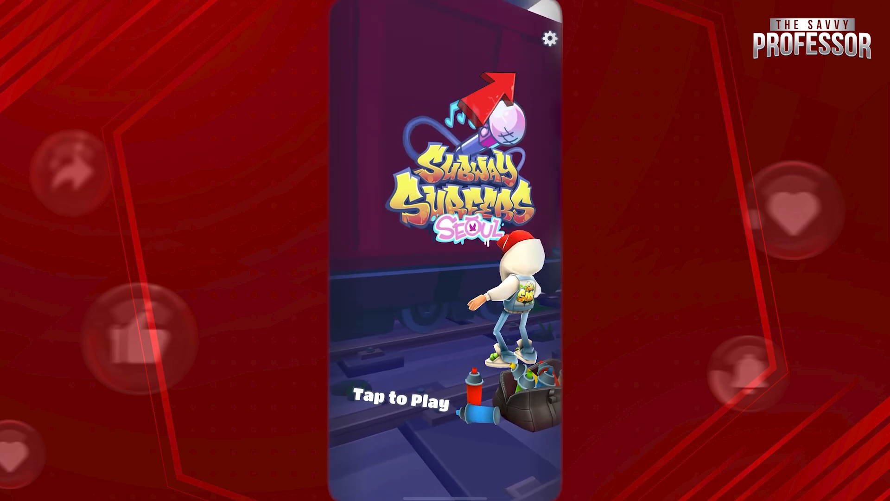
{"action": "left_click", "coordinate": [551, 37]}
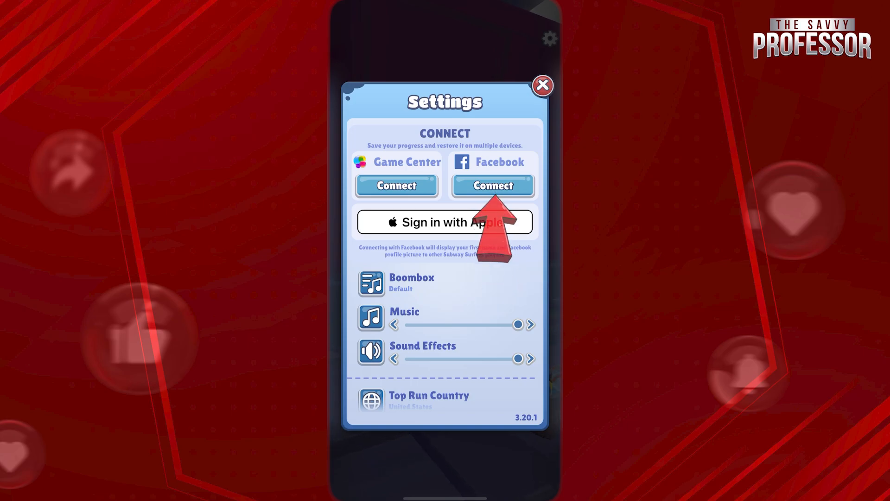
Connect to Facebook and approve opening the Facebook app for login.
{"action": "left_click", "coordinate": [493, 186]}
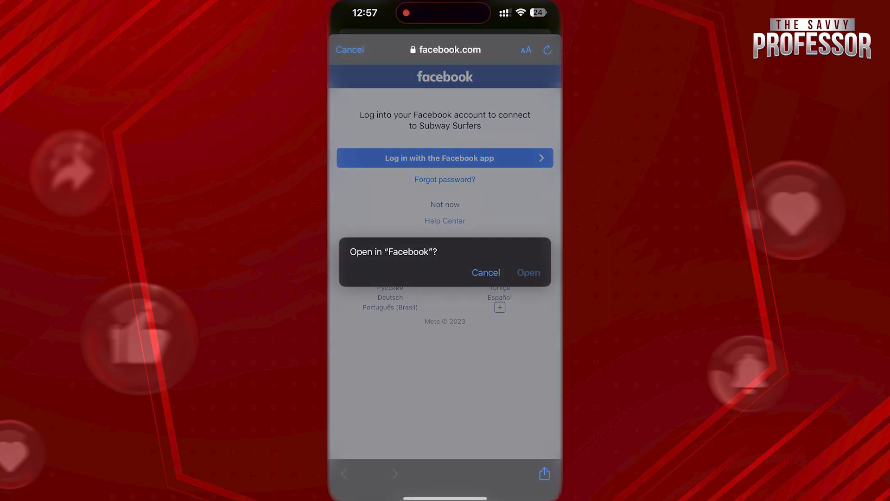
{"action": "left_click", "coordinate": [528, 272]}
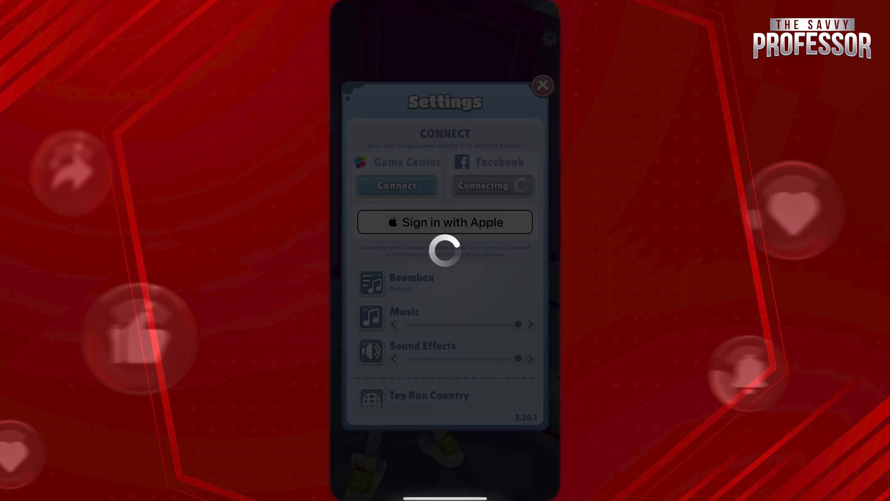
Confirm Facebook shows Disconnect with a green checkmark, then close Settings.
{"action": "left_click", "coordinate": [492, 186]}
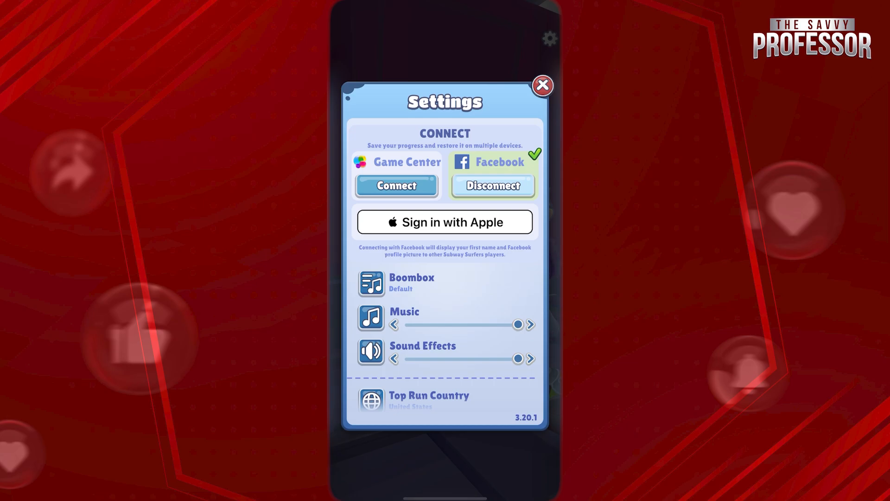
{"action": "left_click", "coordinate": [543, 85]}
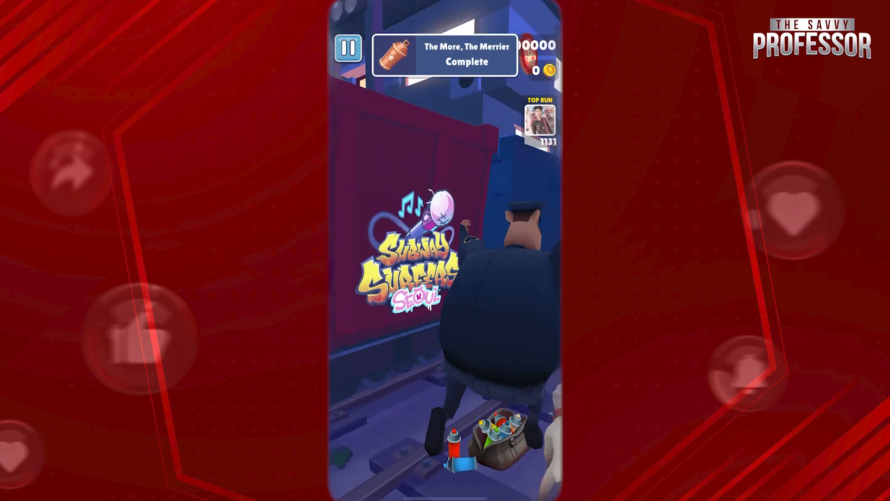